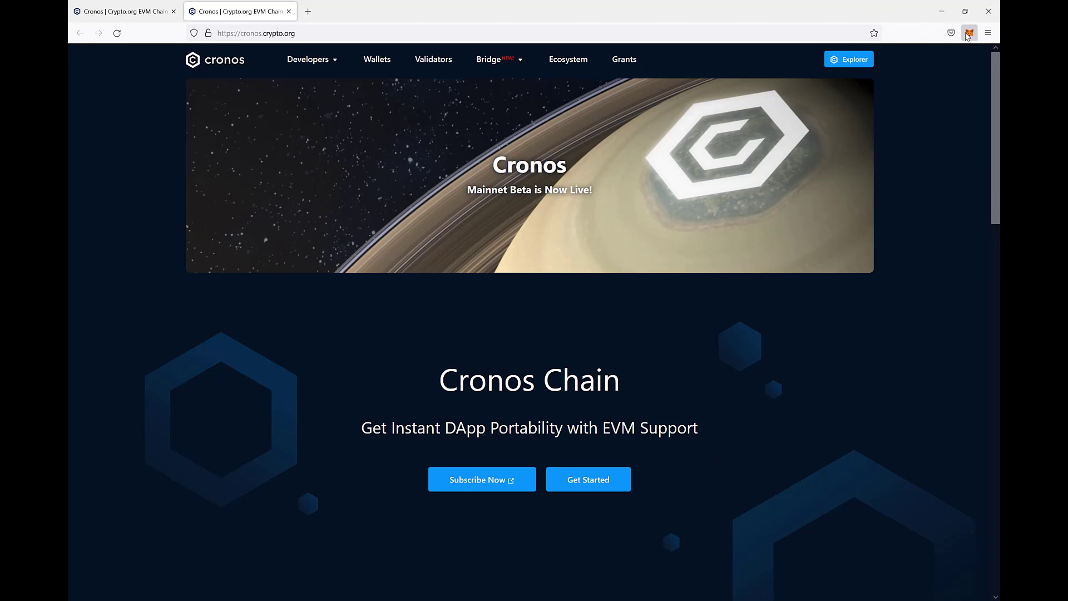
Step: Unlock MetaMask with the password and start adding a custom network
click(967, 33)
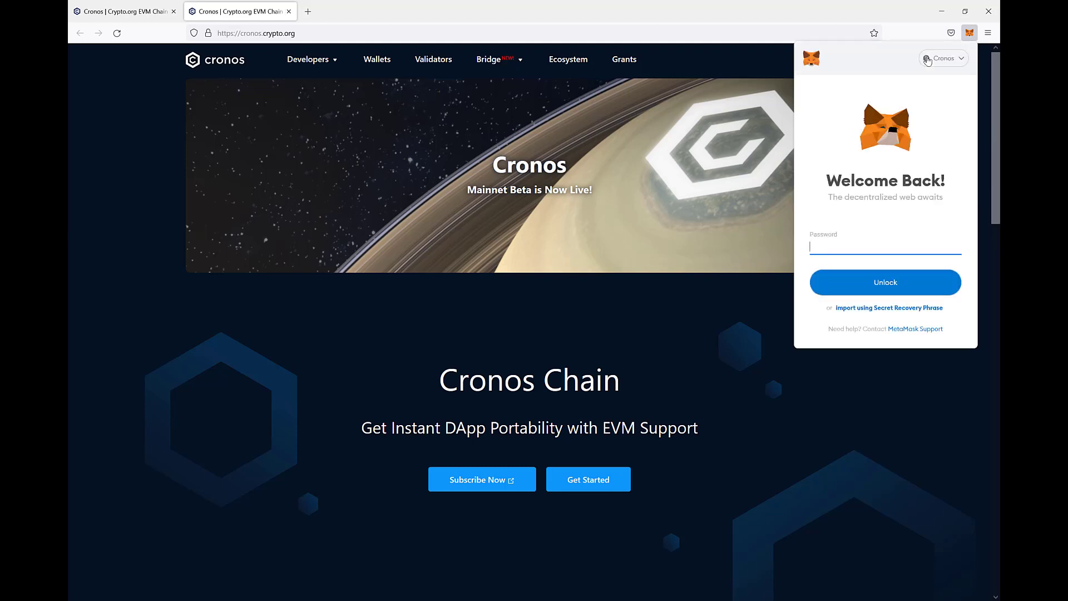
text(••••)
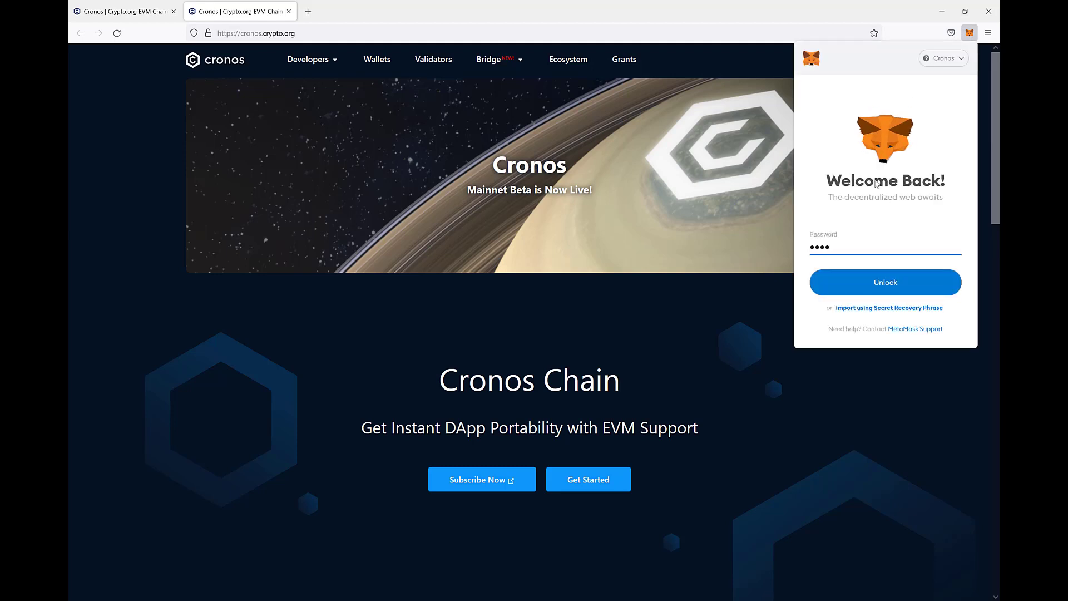
click(884, 282)
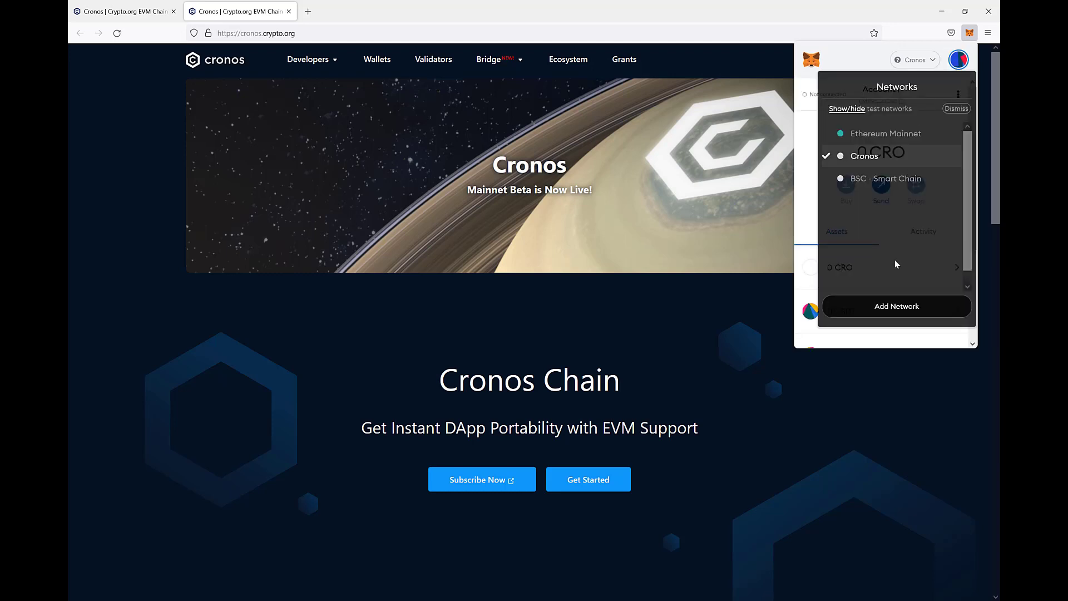
click(896, 306)
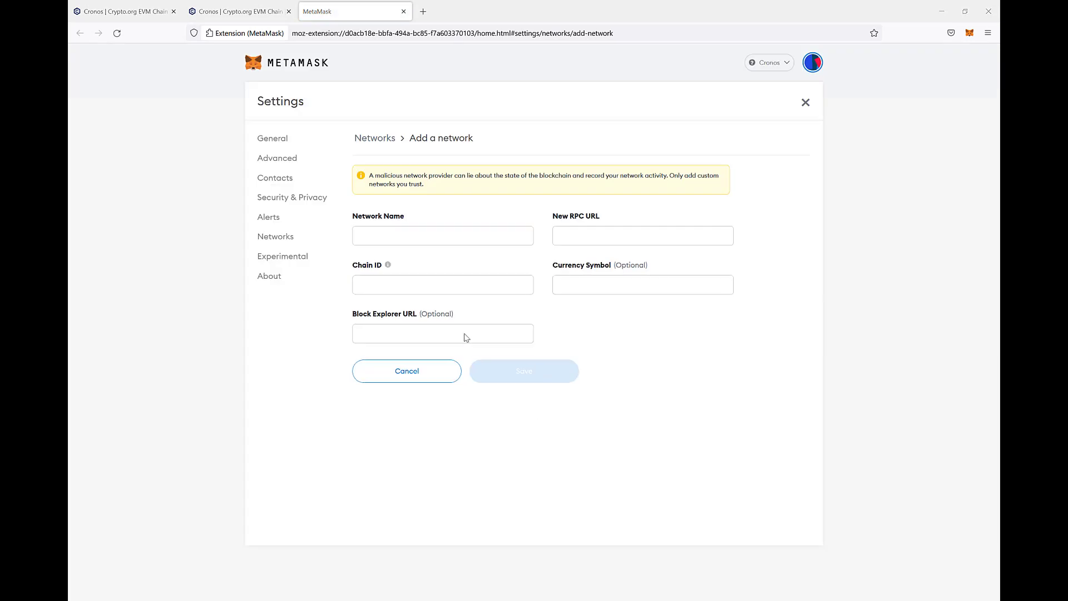
Step: Save network 'TestNet Cronos' with the cronos-testnet-3 RPC URL, chain ID 338, symbol tCRO
click(442, 235)
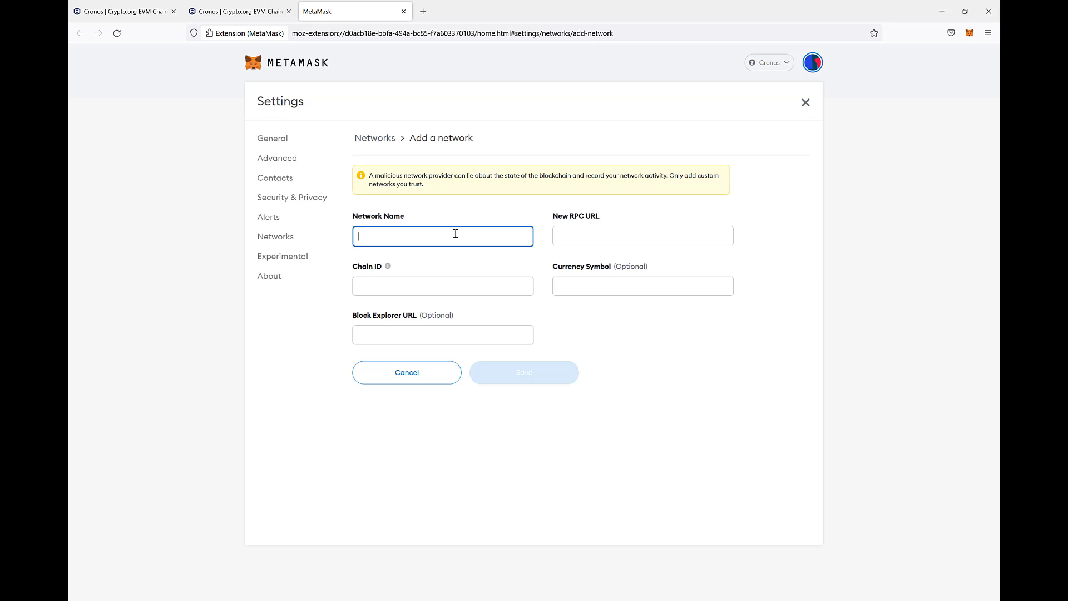
text(TestNet Cronos)
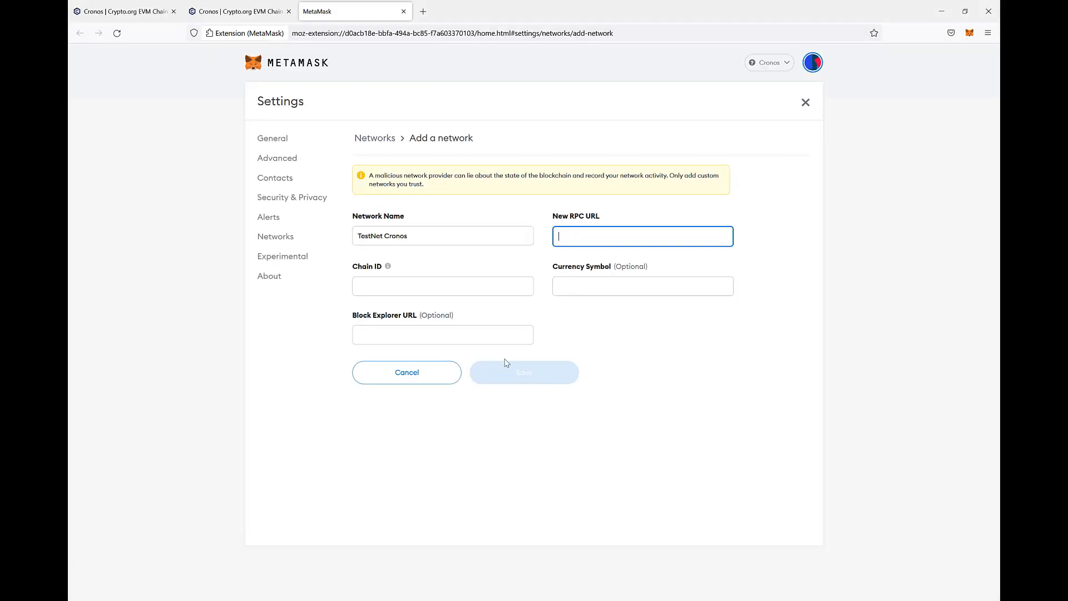
text(https://cronos-testnet-3.crypto.org:8545/)
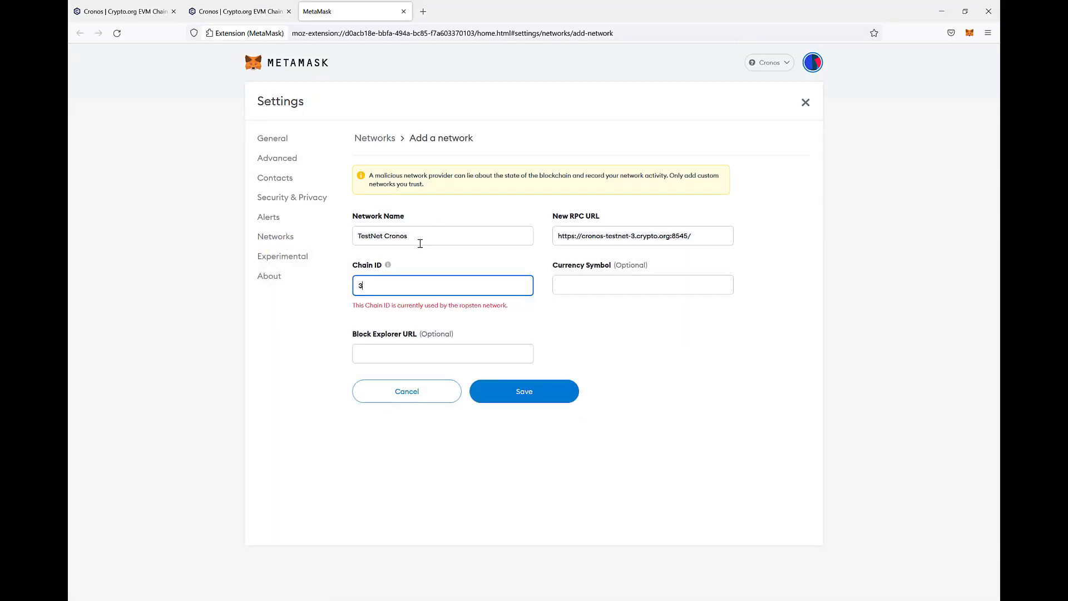
text(38)
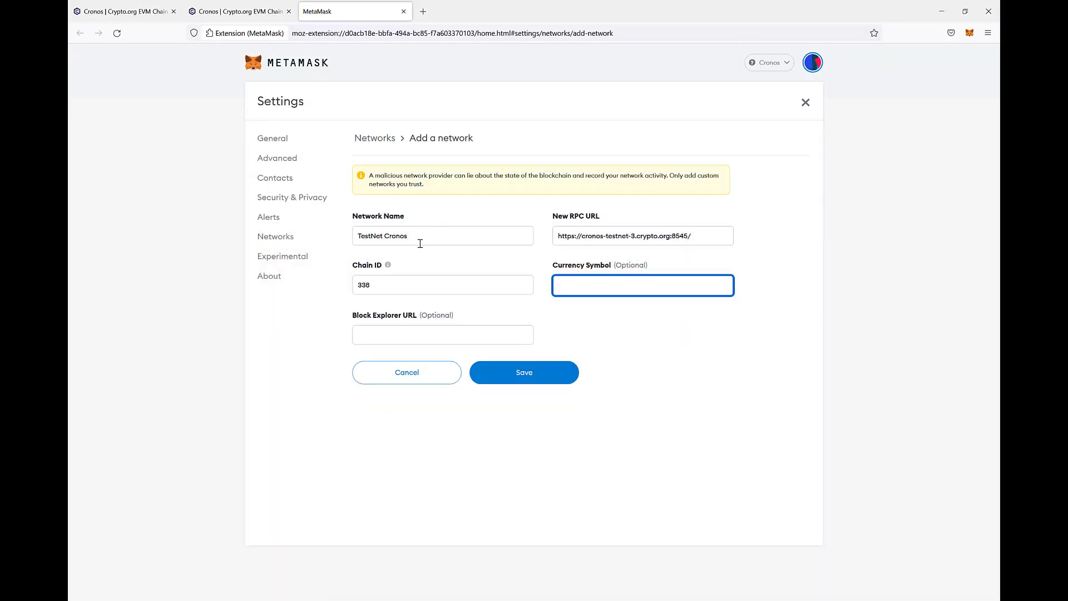
text(tCRO)
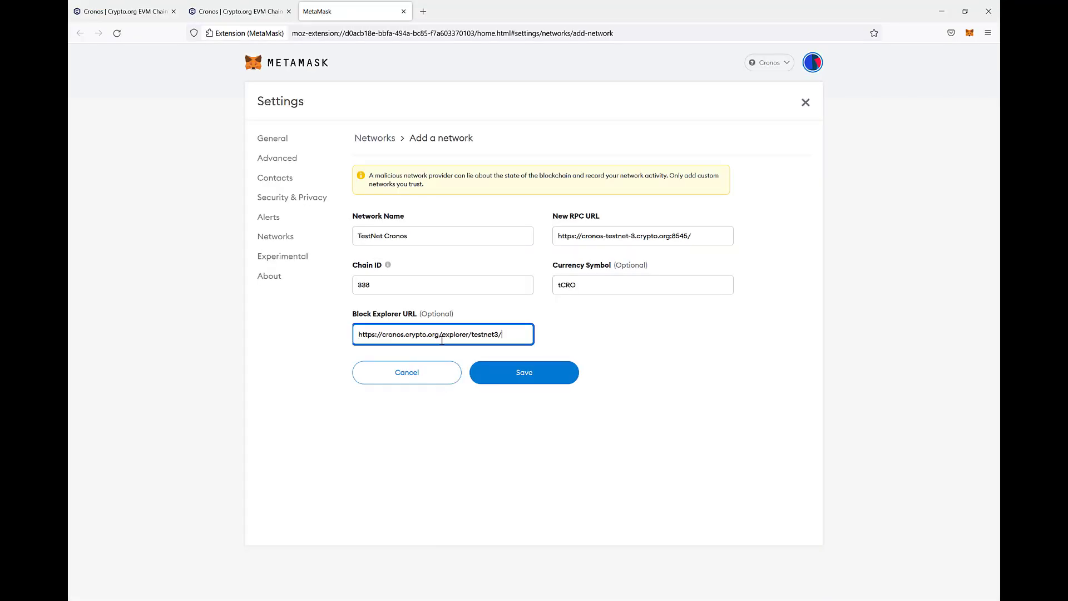
click(523, 372)
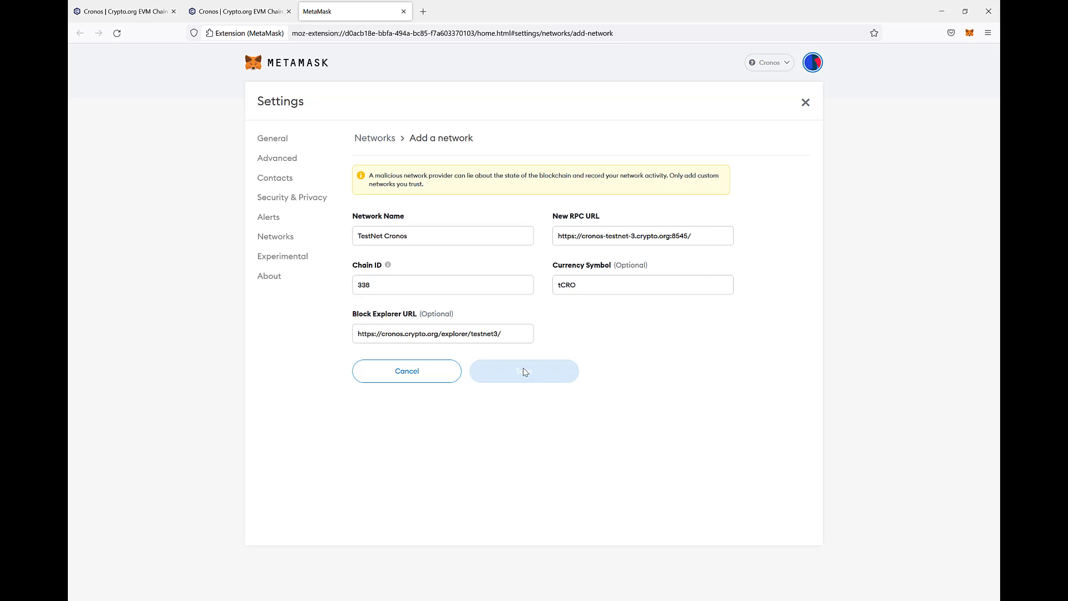
click(524, 370)
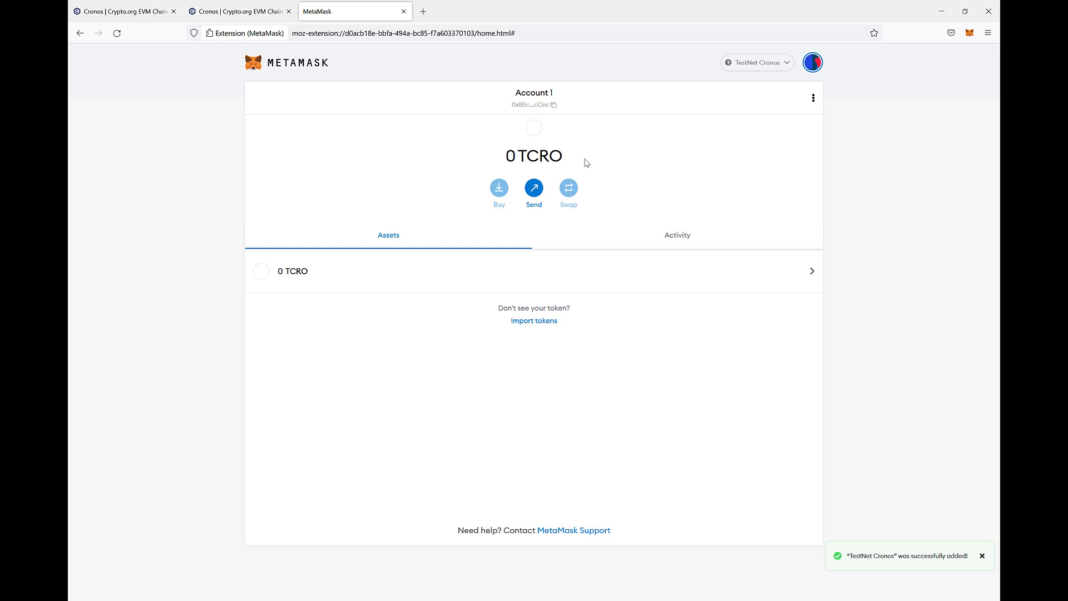
mouse_move(596, 156)
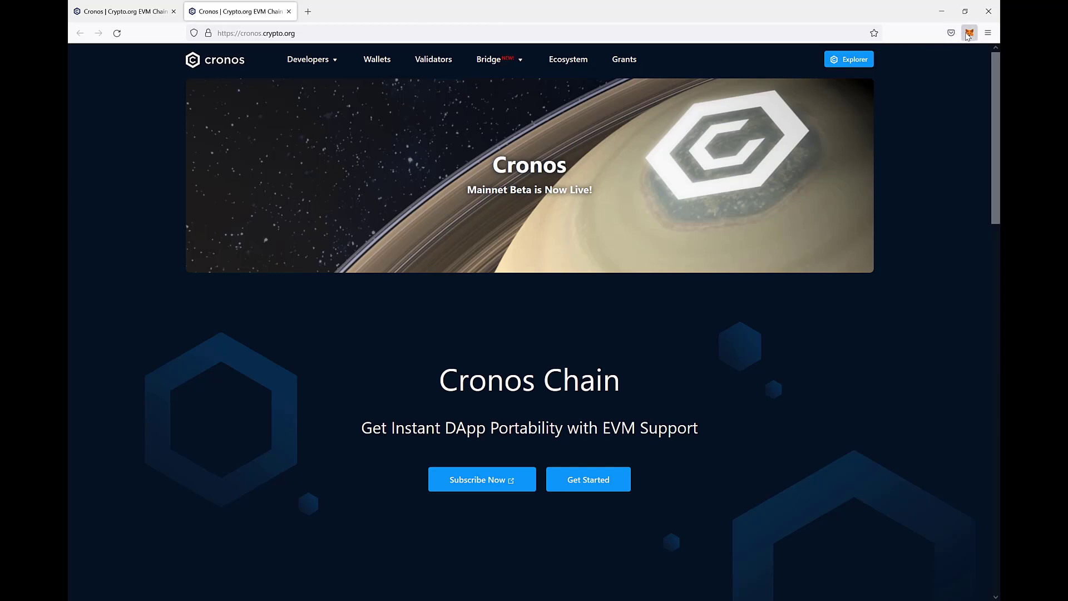
Step: Open the MetaMask popup to see the 0 TCRO balance on TestNet Cronos
click(968, 33)
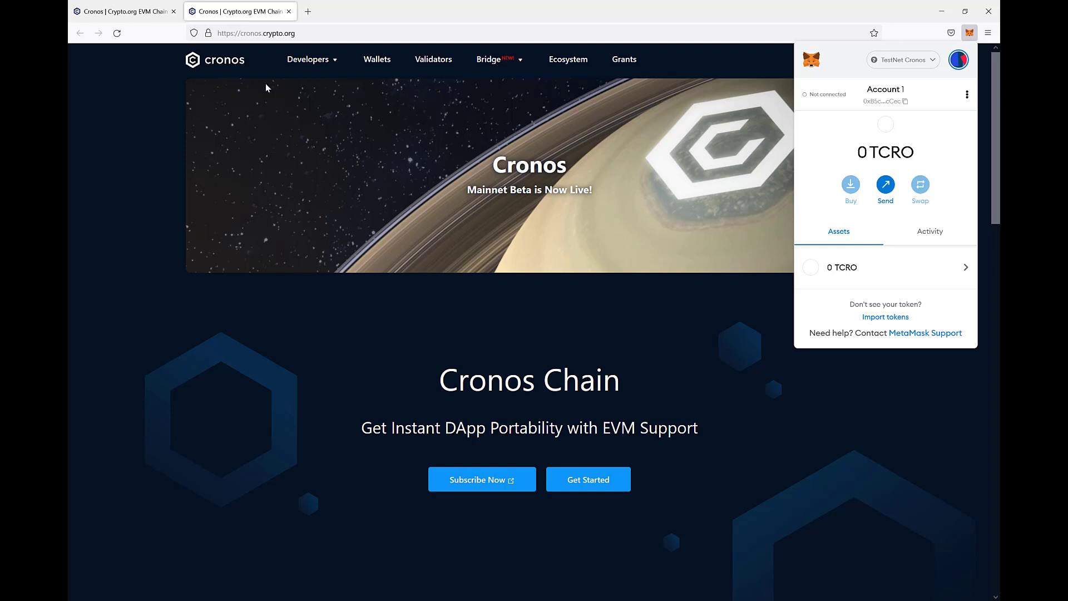
Step: Dismiss the wallet popup and go to the Developers > Faucet page
click(257, 32)
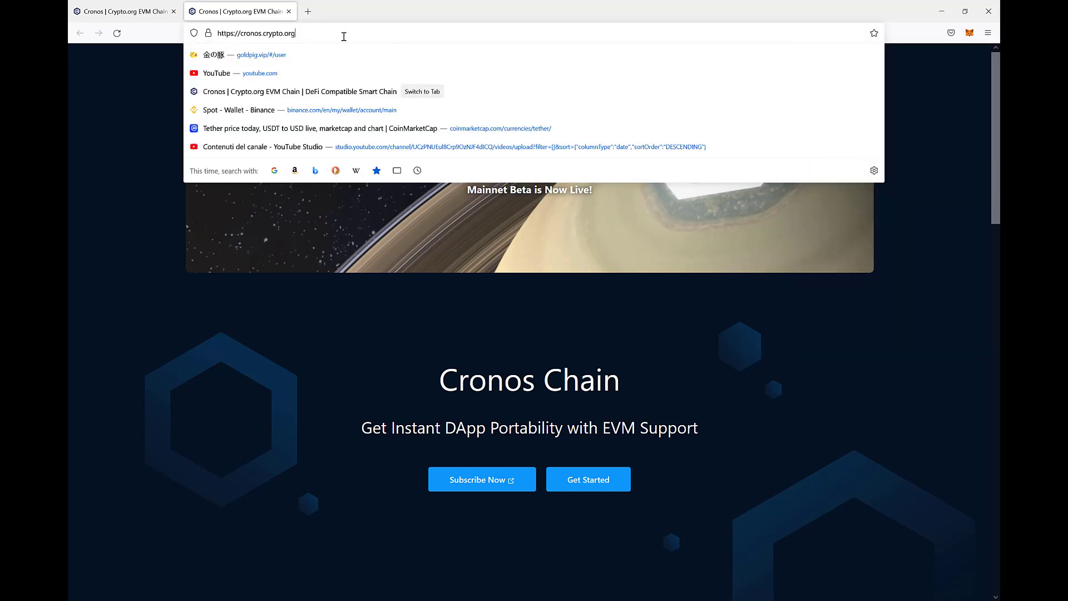
mouse_move(319, 434)
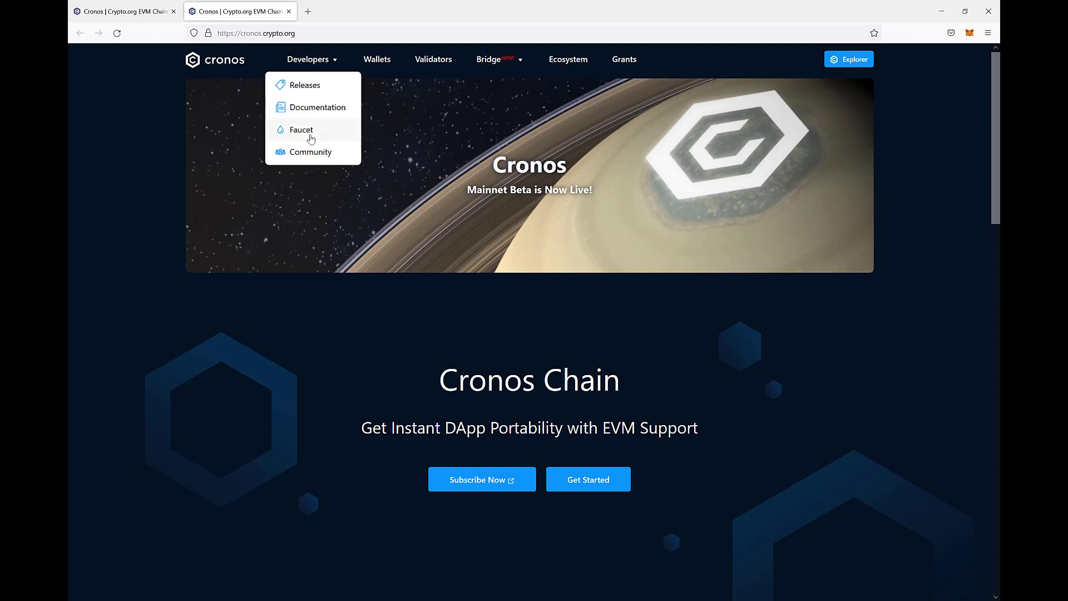
click(299, 129)
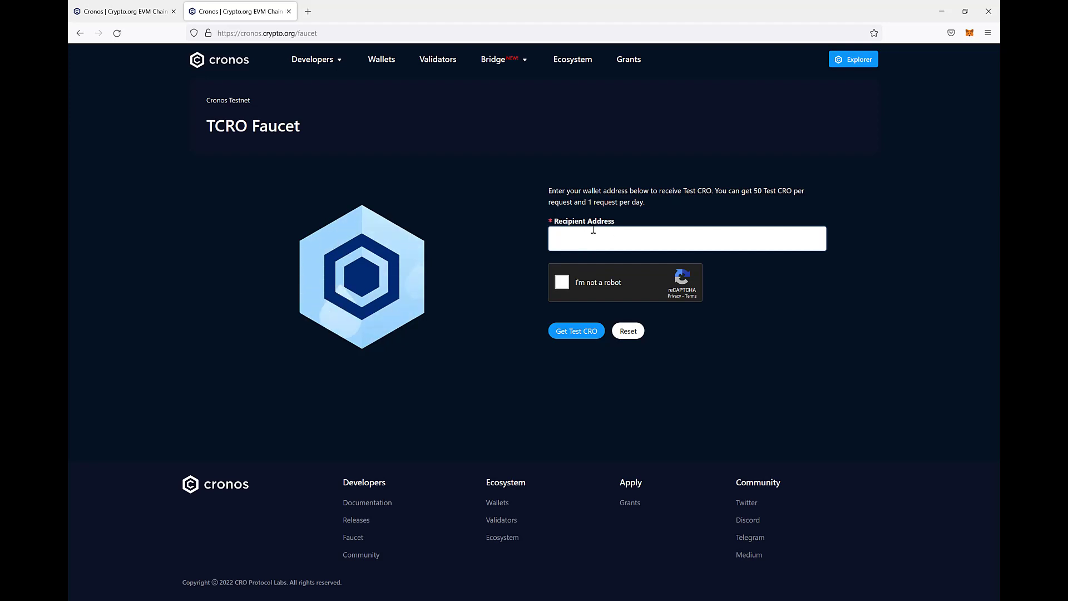
click(686, 239)
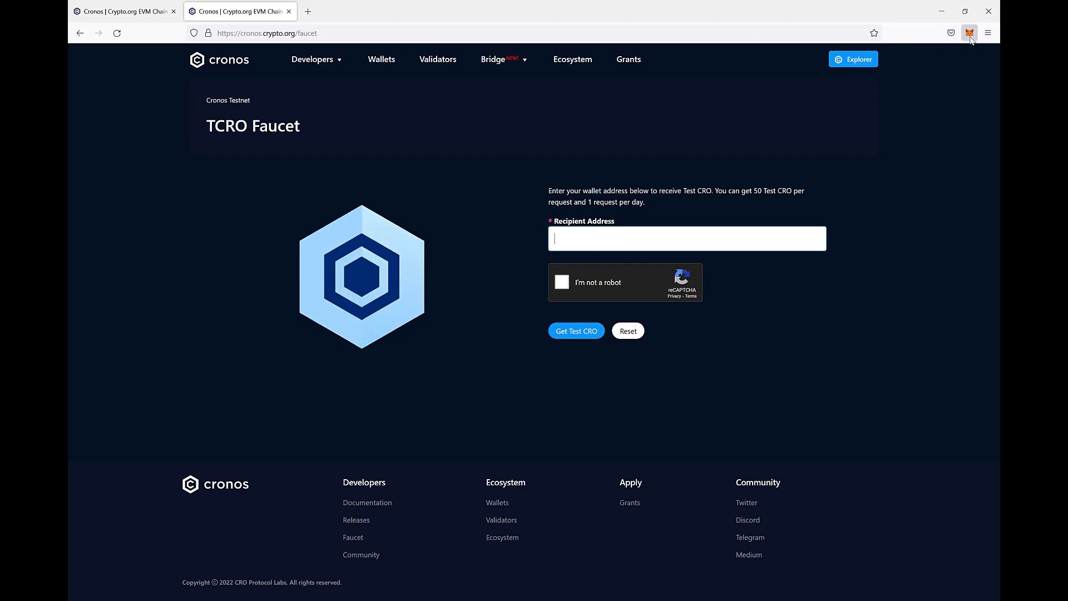
click(969, 33)
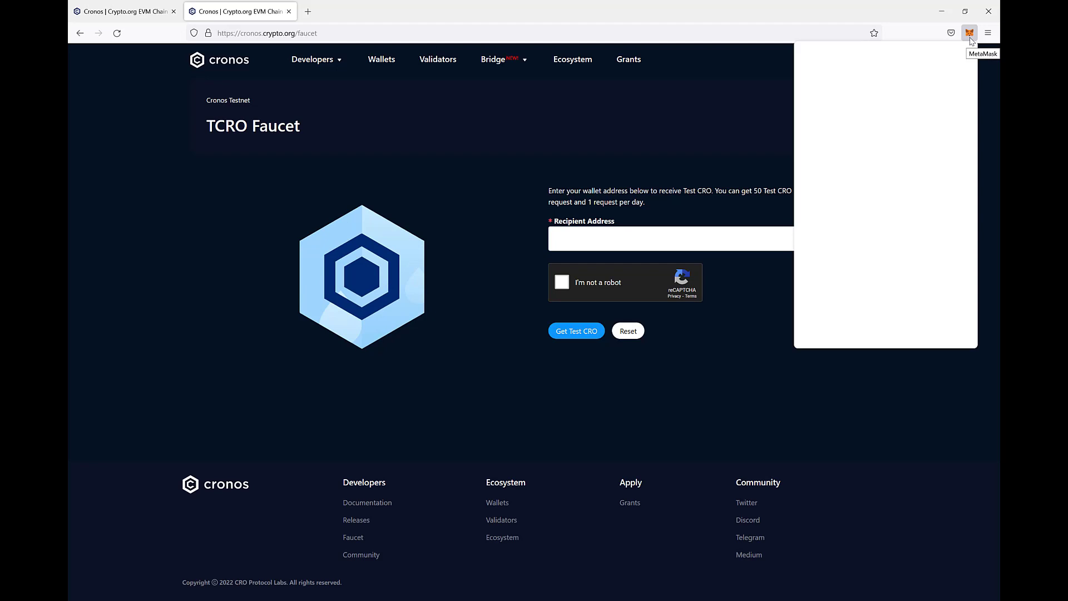
click(969, 33)
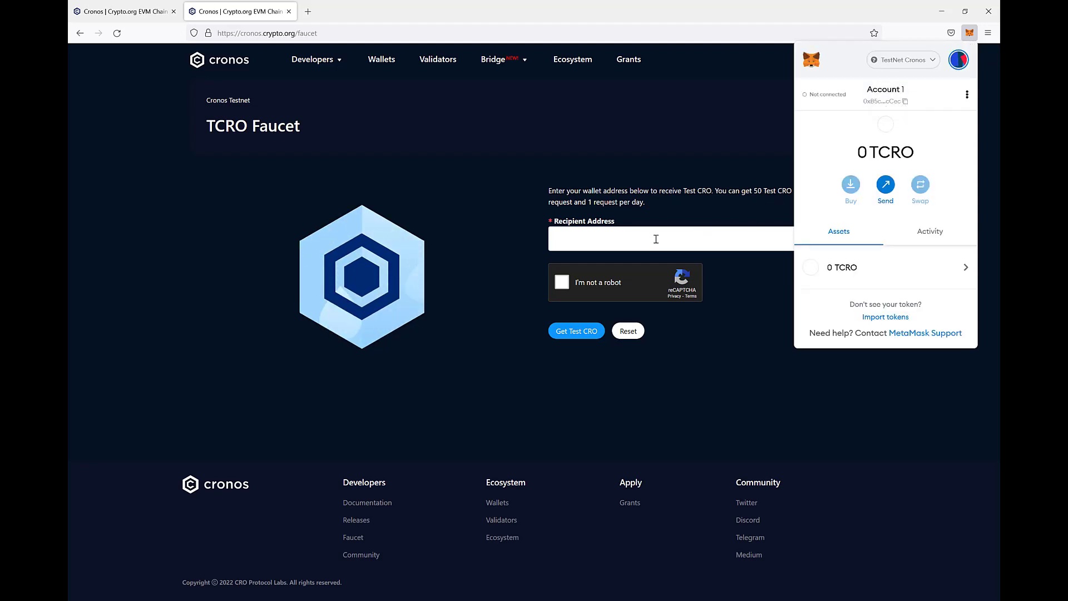
text(0xB5c09B1Fa891b1d77ecCB37B405bd0669AE9cCec)
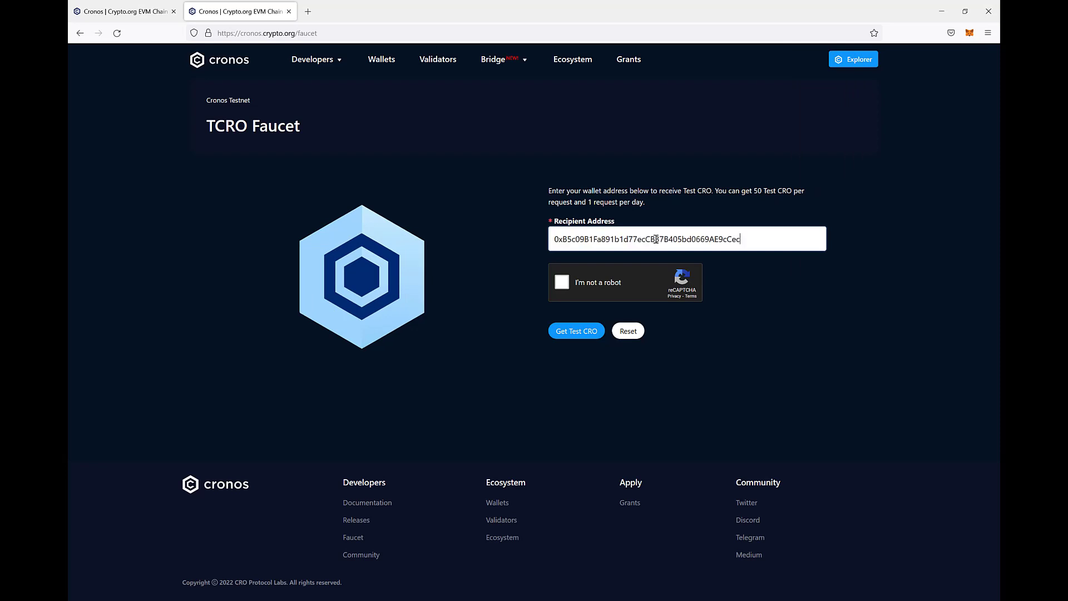
Step: Pass the reCAPTCHA, request test CRO, and check the wallet for funds
click(561, 282)
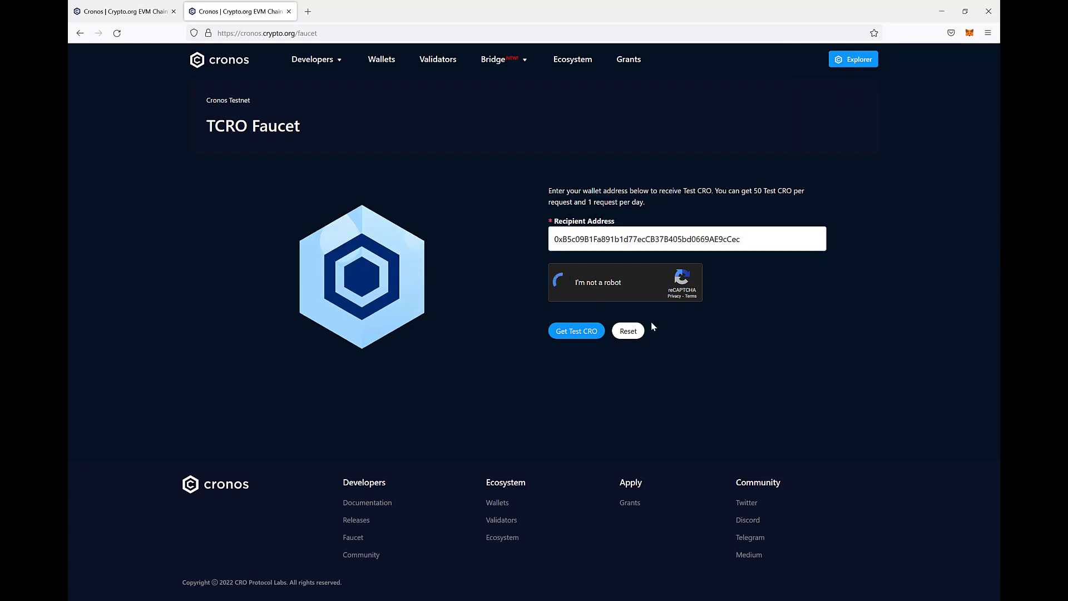
click(564, 281)
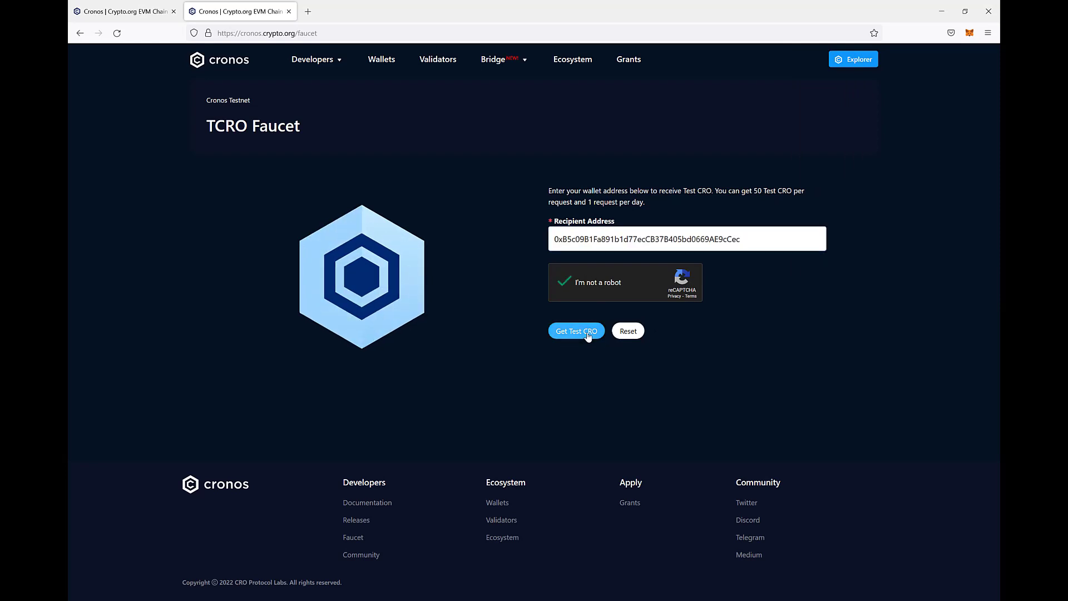
click(576, 330)
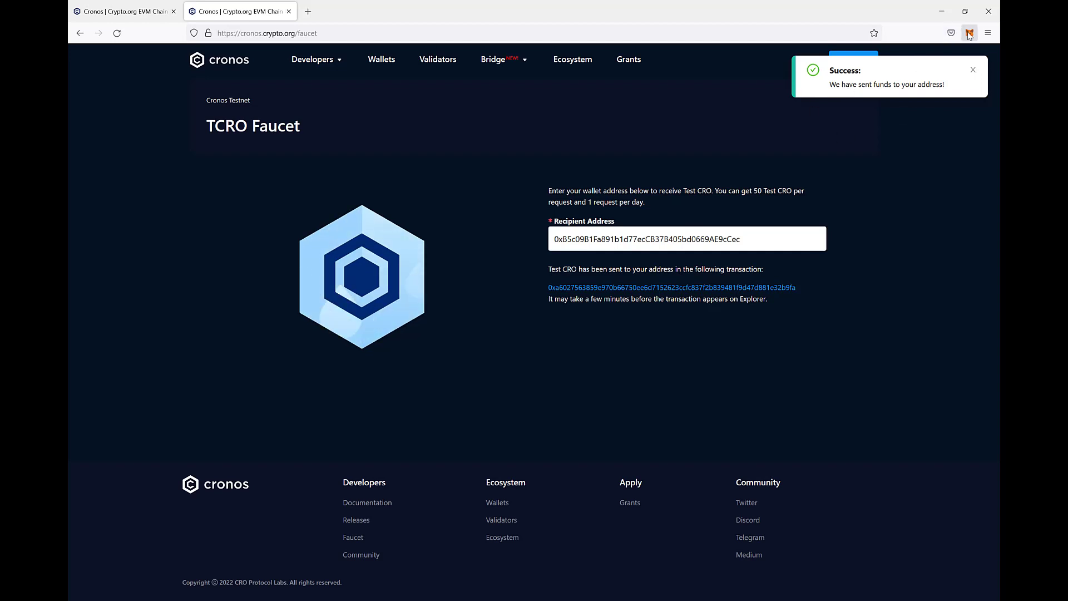
click(969, 33)
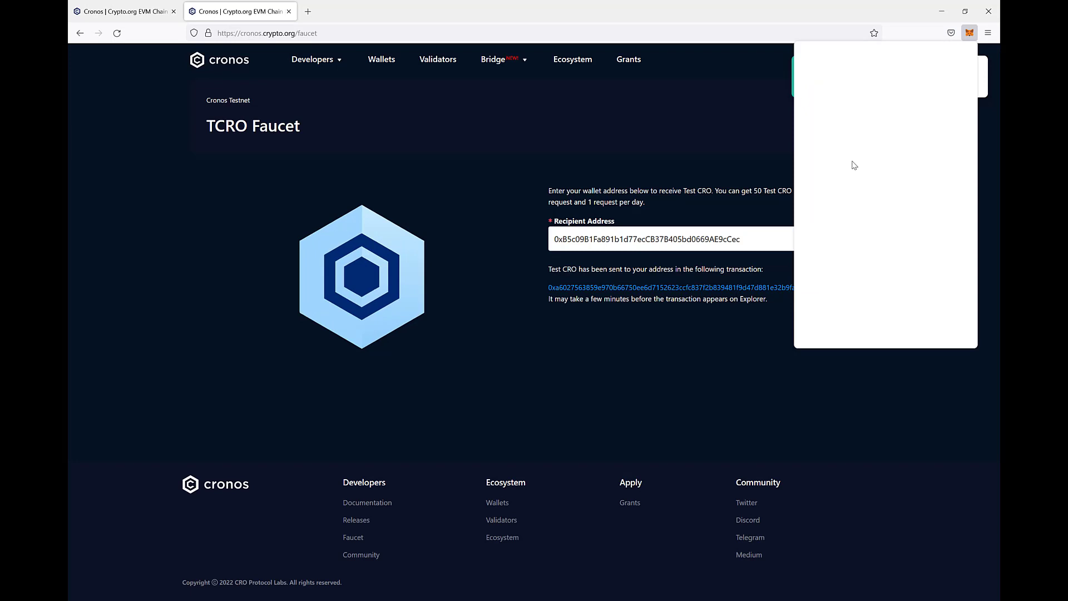